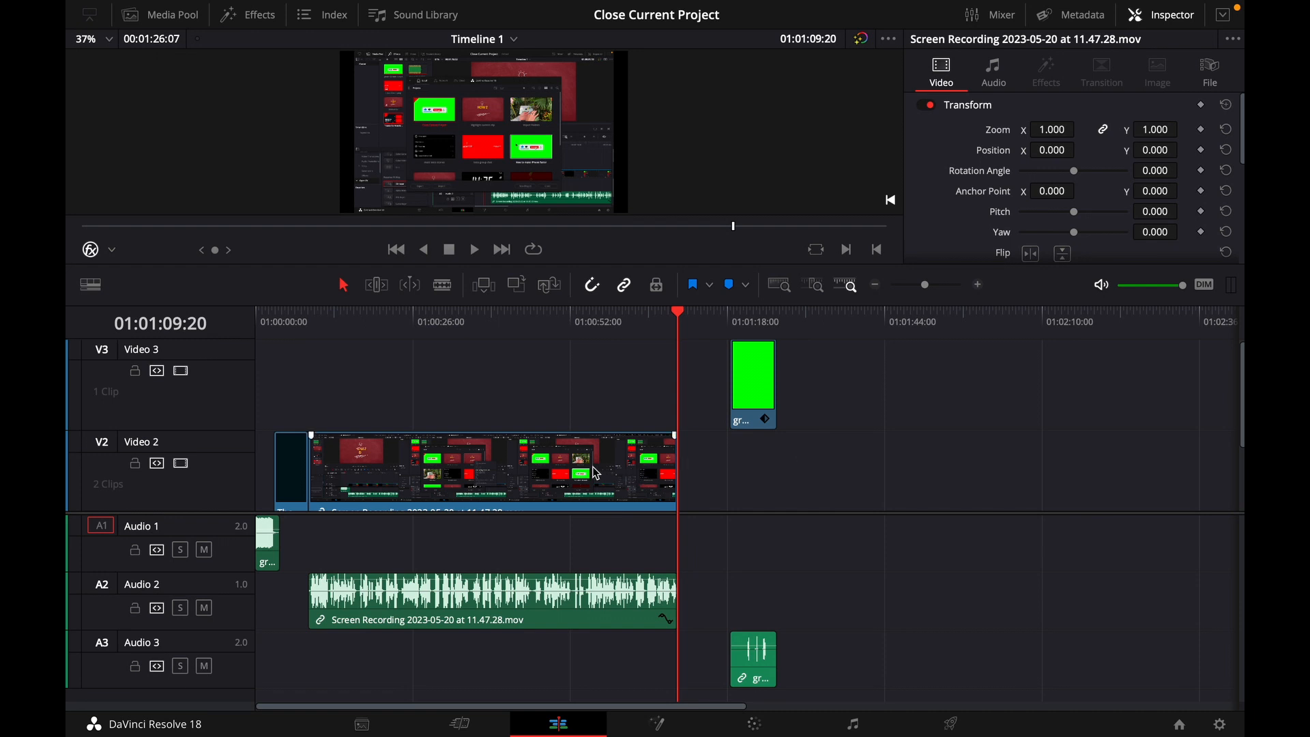
{"action": "mouse_move", "coordinate": [383, 465]}
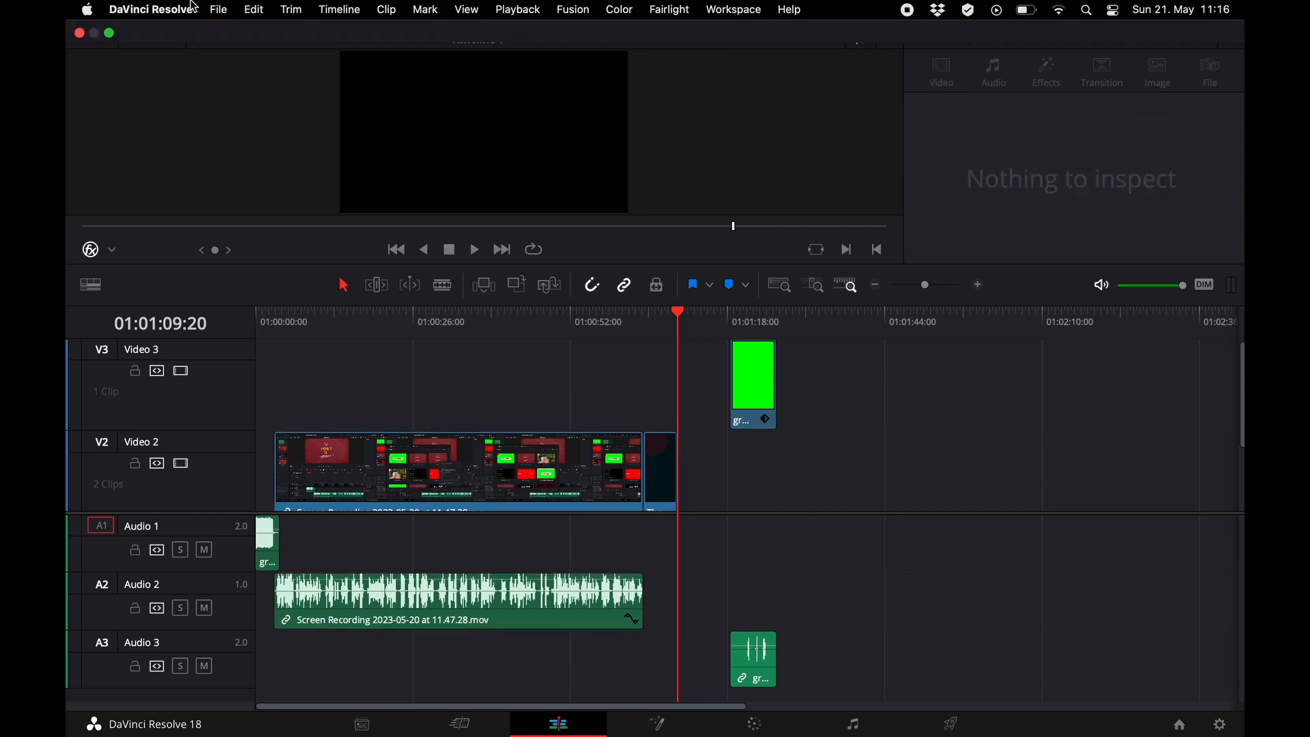
Filter Keyboard Customization to the 'swap' commands
{"action": "left_click", "coordinate": [151, 10]}
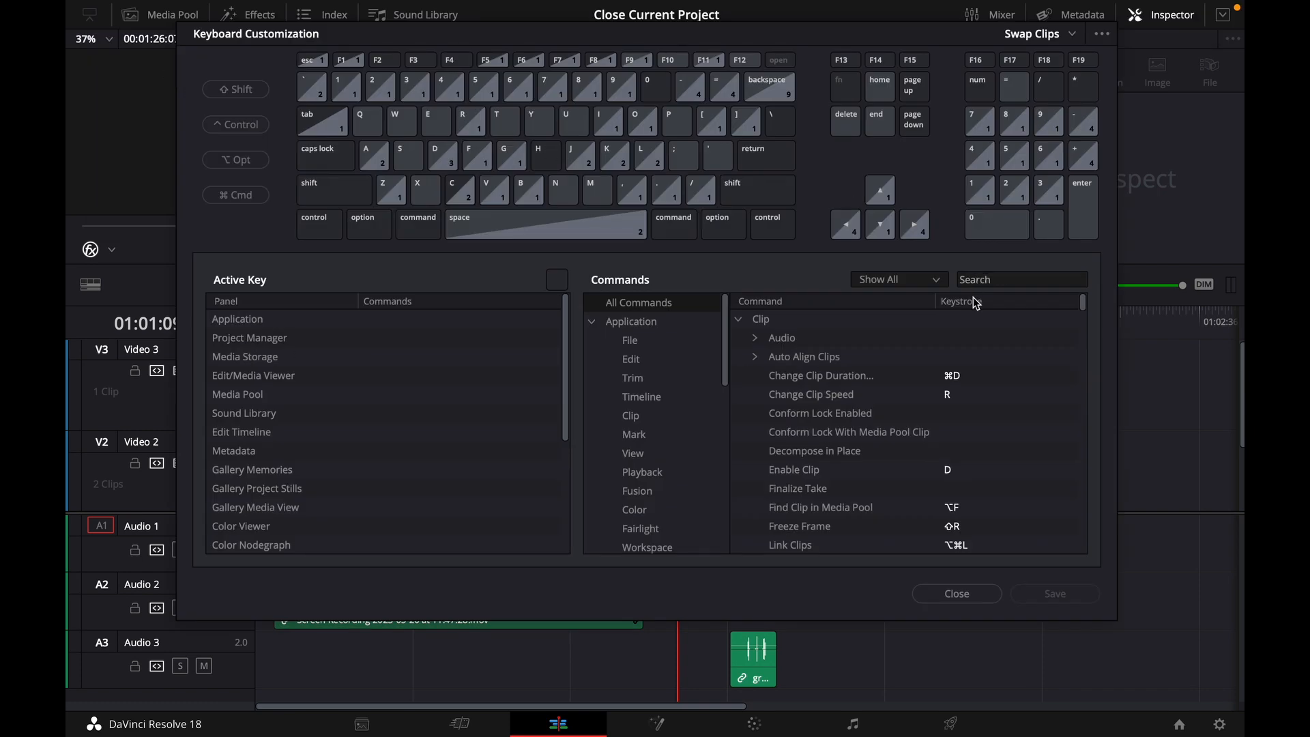
{"action": "type", "text": "swap"}
{"action": "type", "text": "9"}
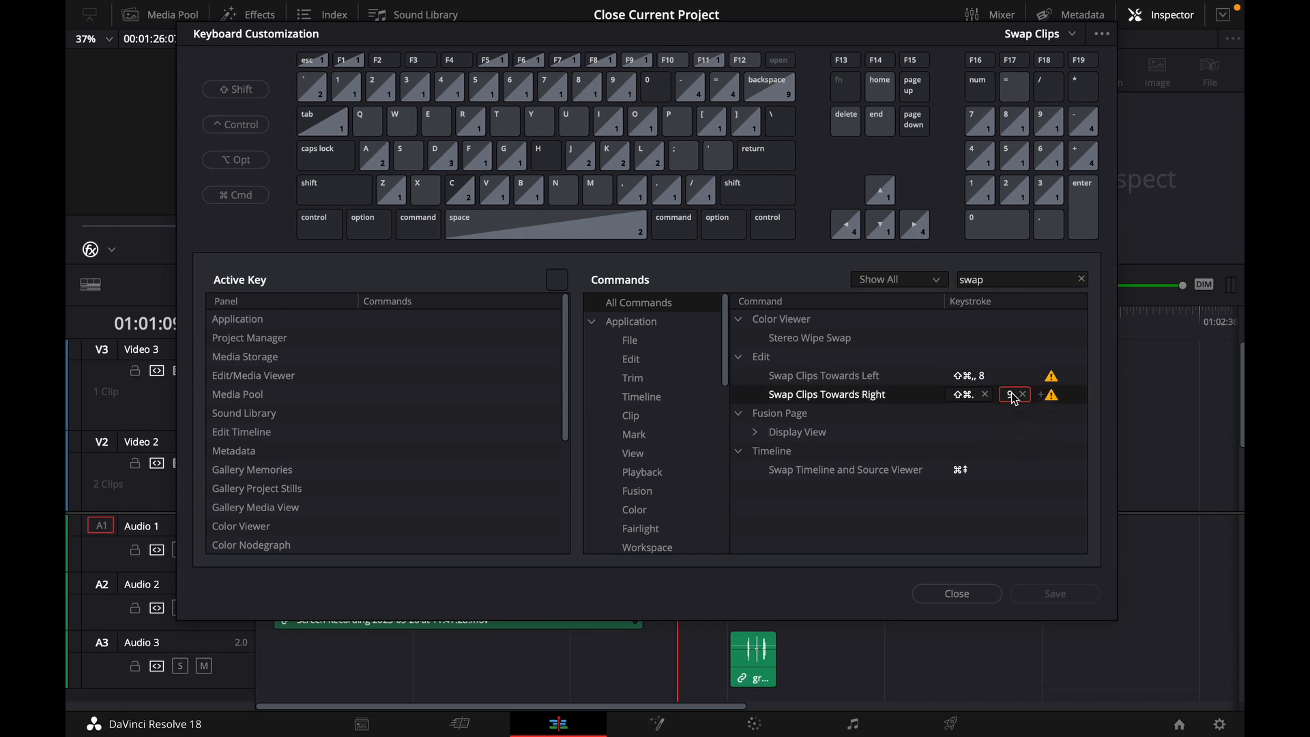
Assign 1 to Swap Clips Towards Right, accept the Cut to Angle 1 conflict, and save
{"action": "type", "text": "1"}
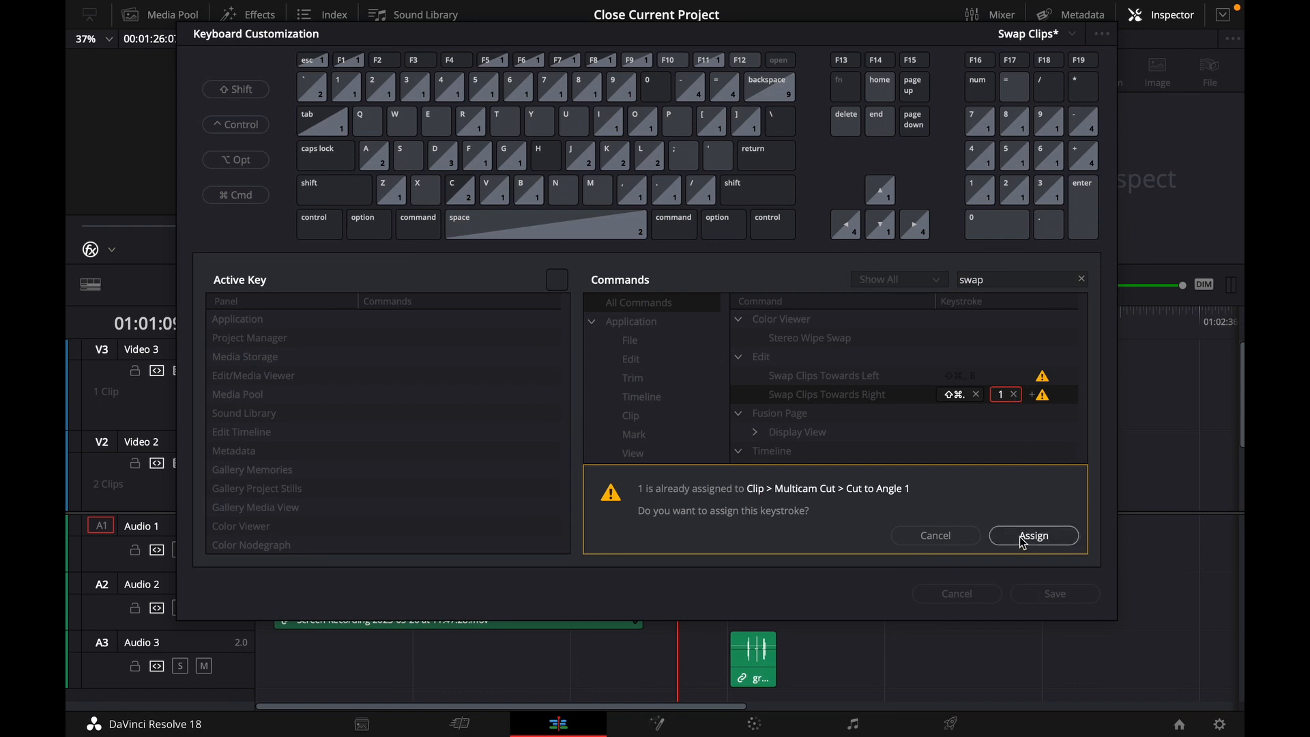
{"action": "left_click", "coordinate": [1034, 534]}
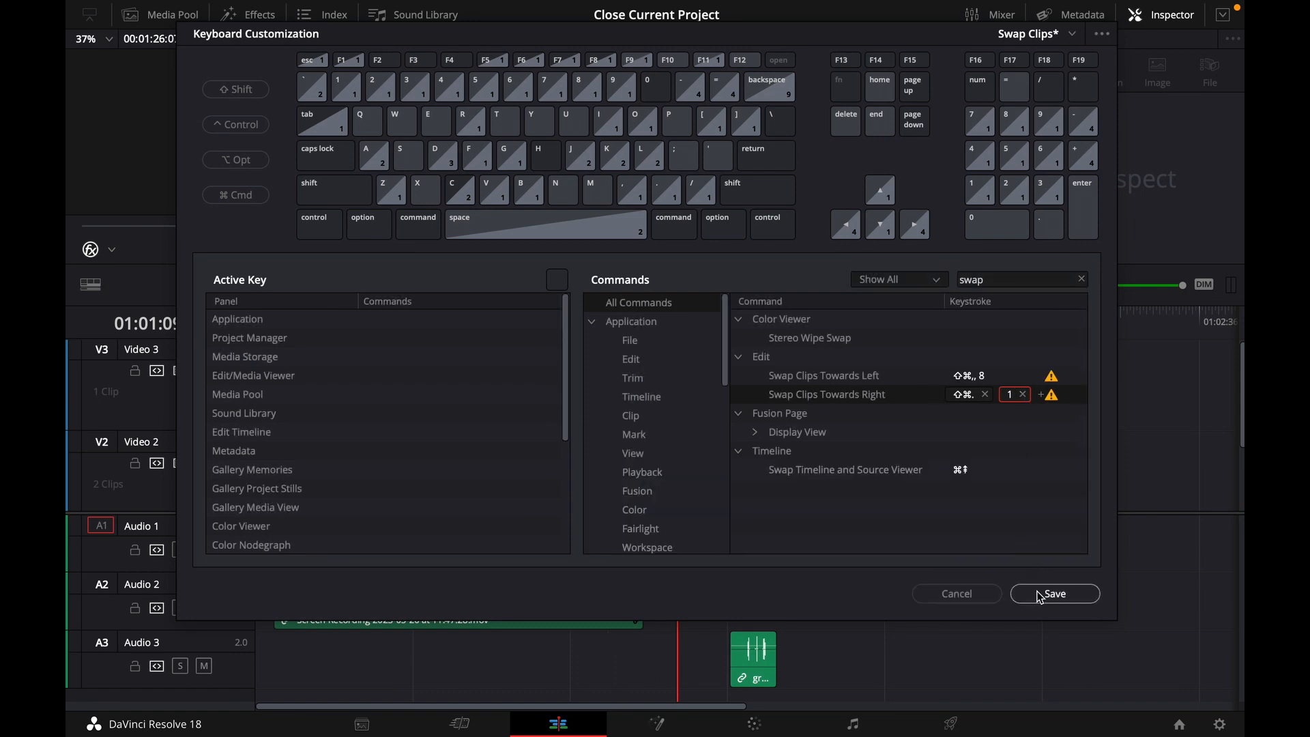
{"action": "left_click", "coordinate": [1054, 593]}
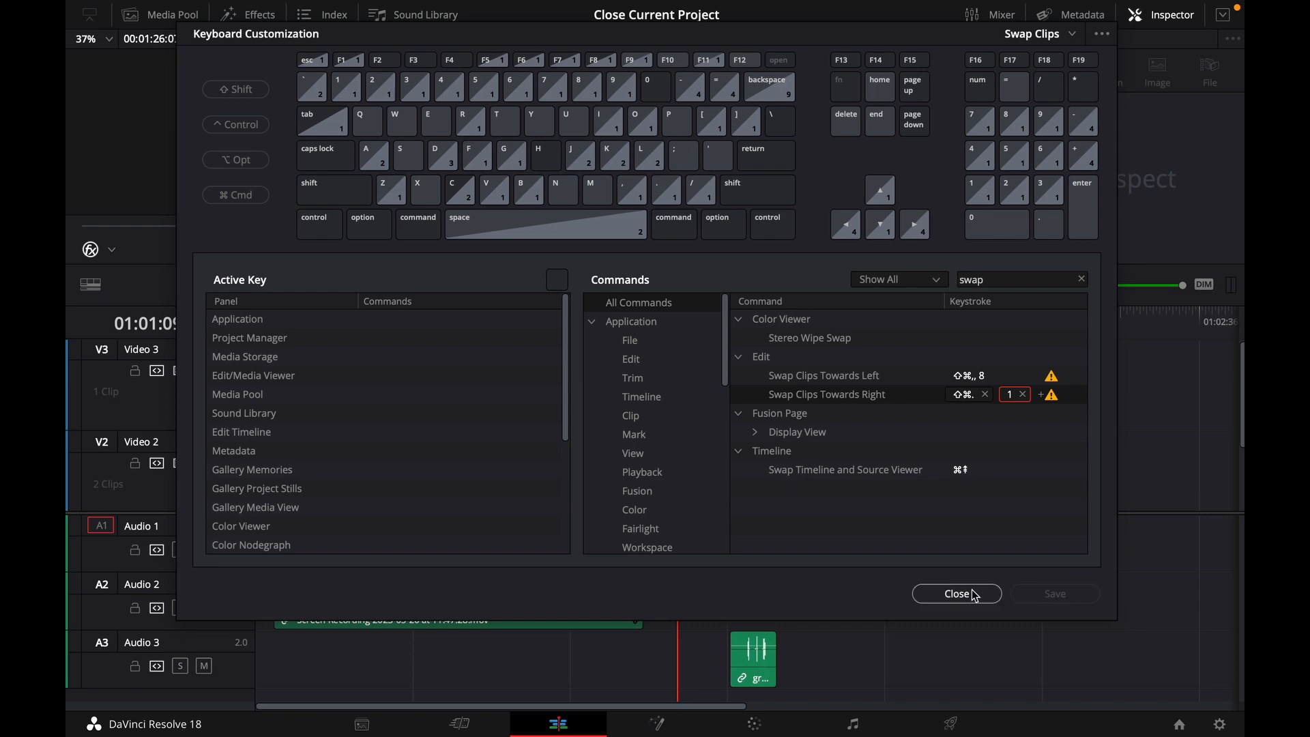
{"action": "left_click", "coordinate": [956, 594]}
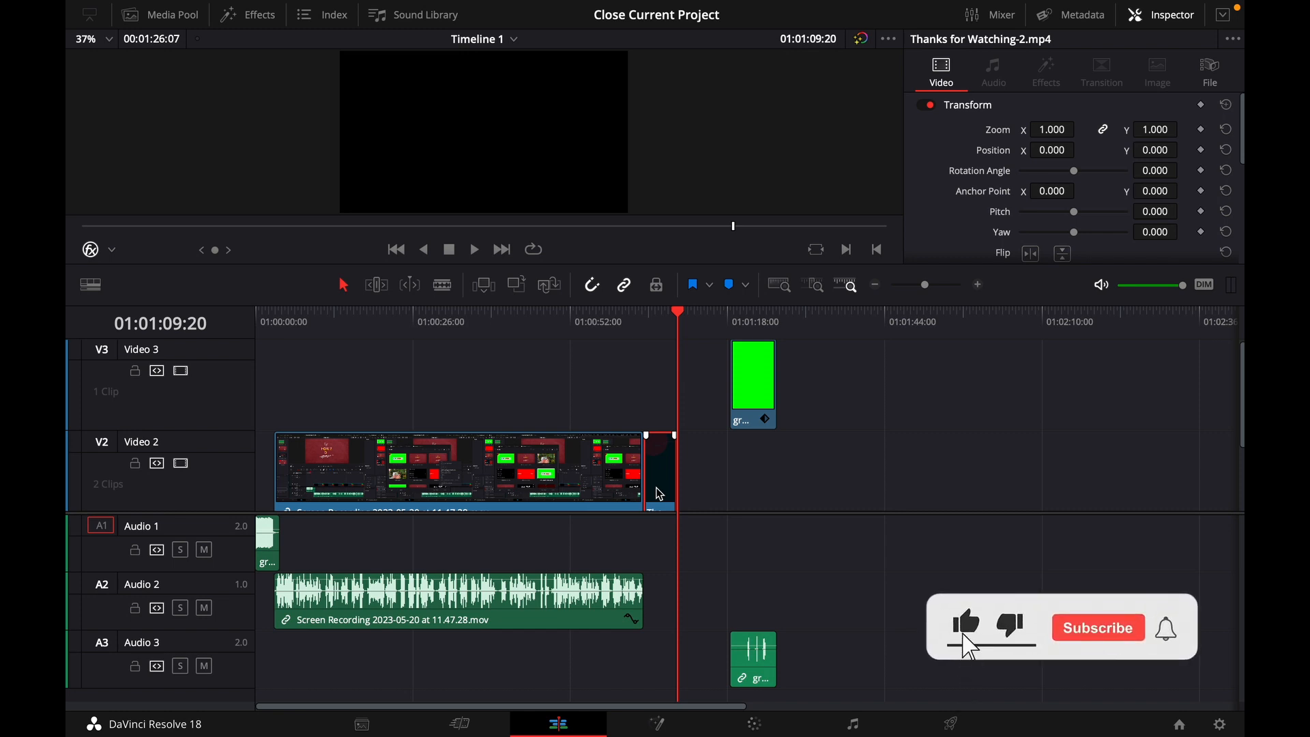
Select the 'Thanks for Watching' clip on Video 2 in the timeline
{"action": "left_click", "coordinate": [1097, 628]}
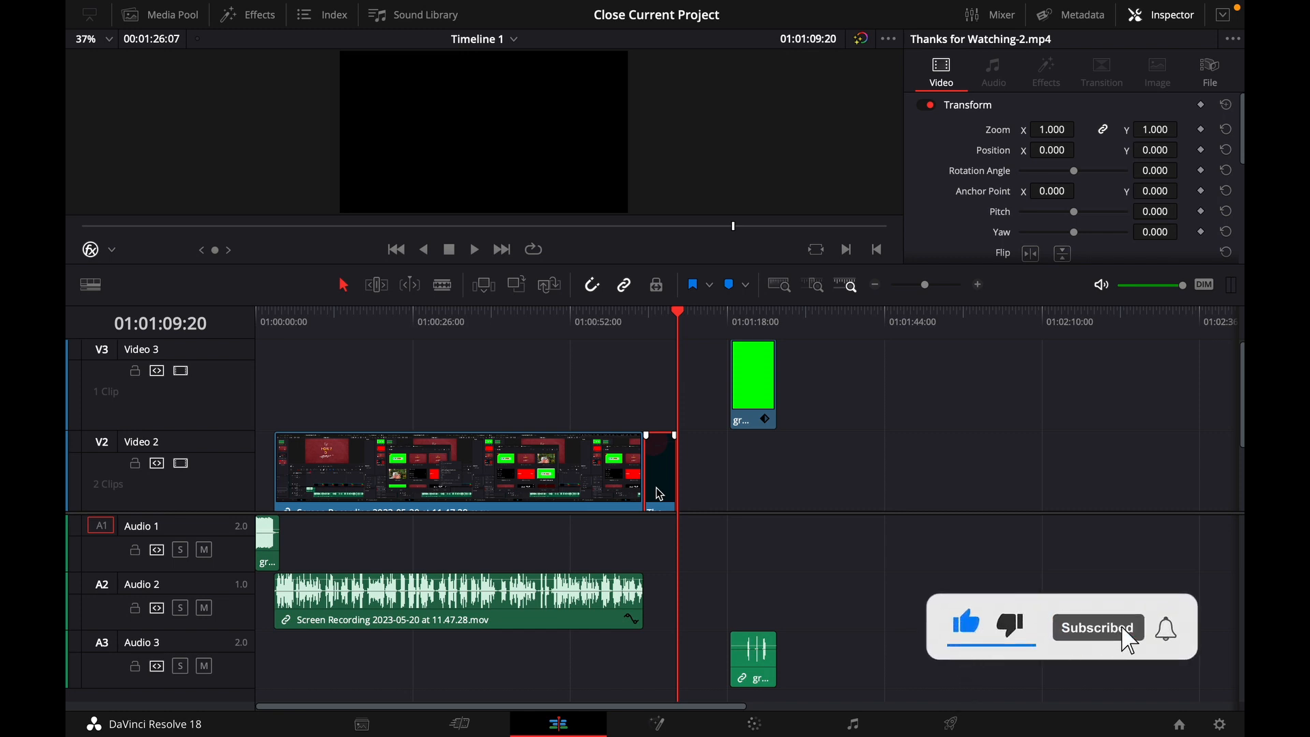